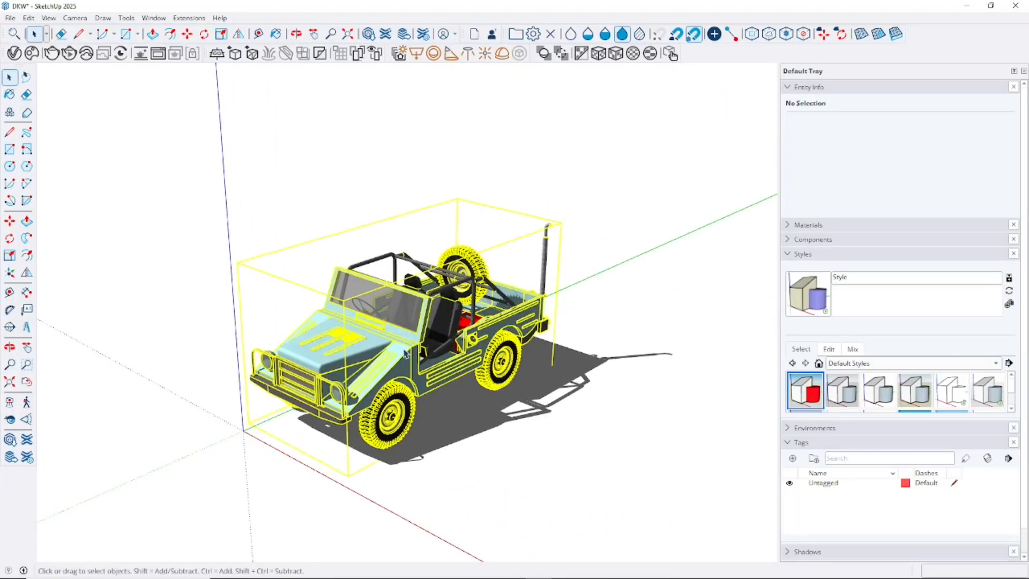
Step: Explode the Jeep's outer group into its component parts and clear the selection
right_click(405, 352)
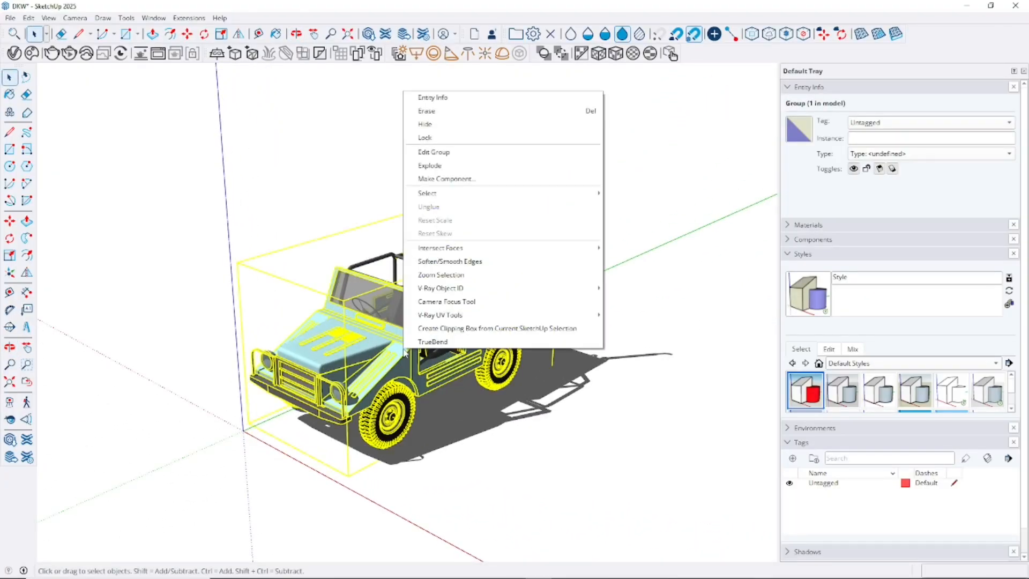
mouse_move(436, 165)
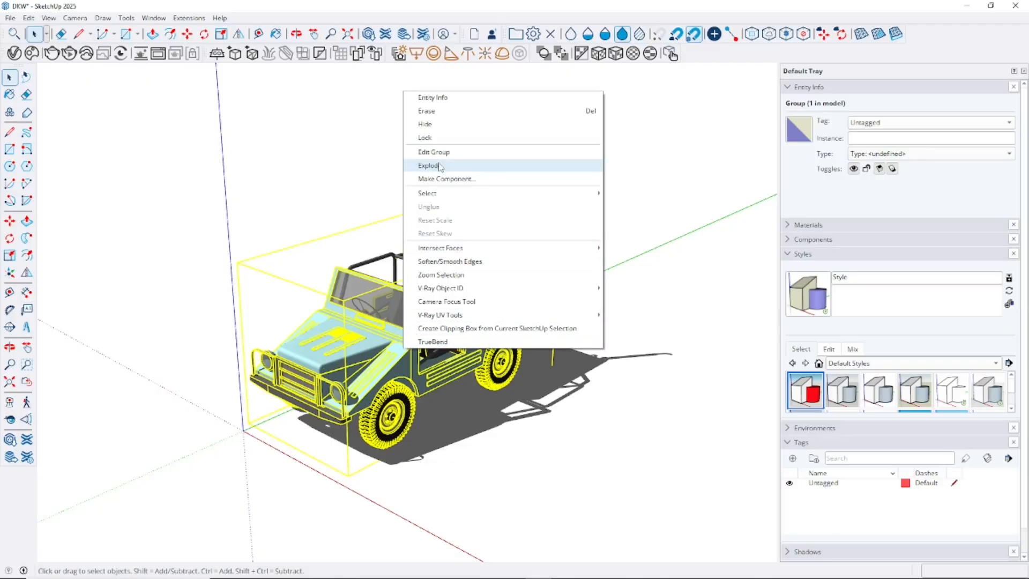
left_click(427, 165)
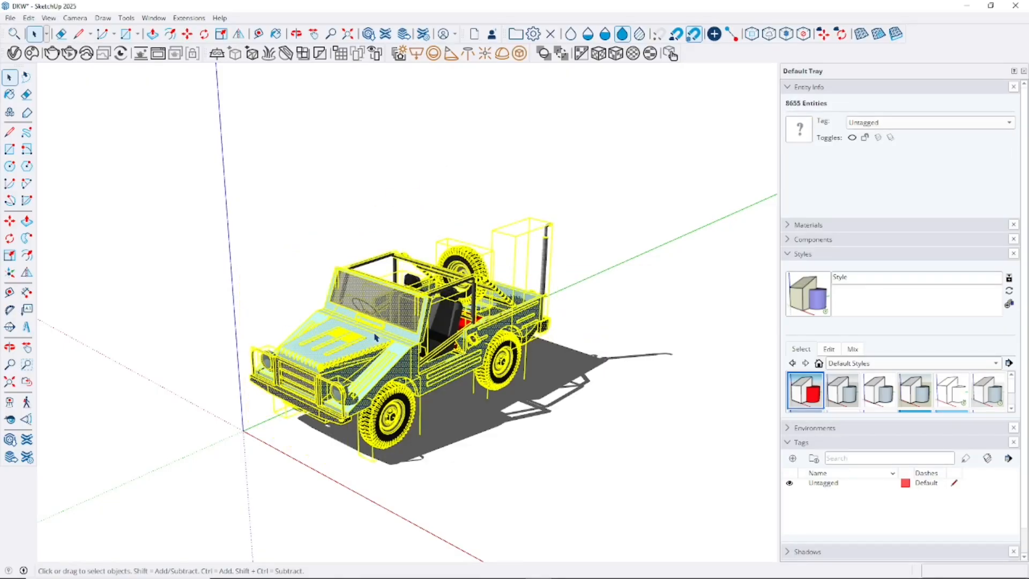
left_click(655, 298)
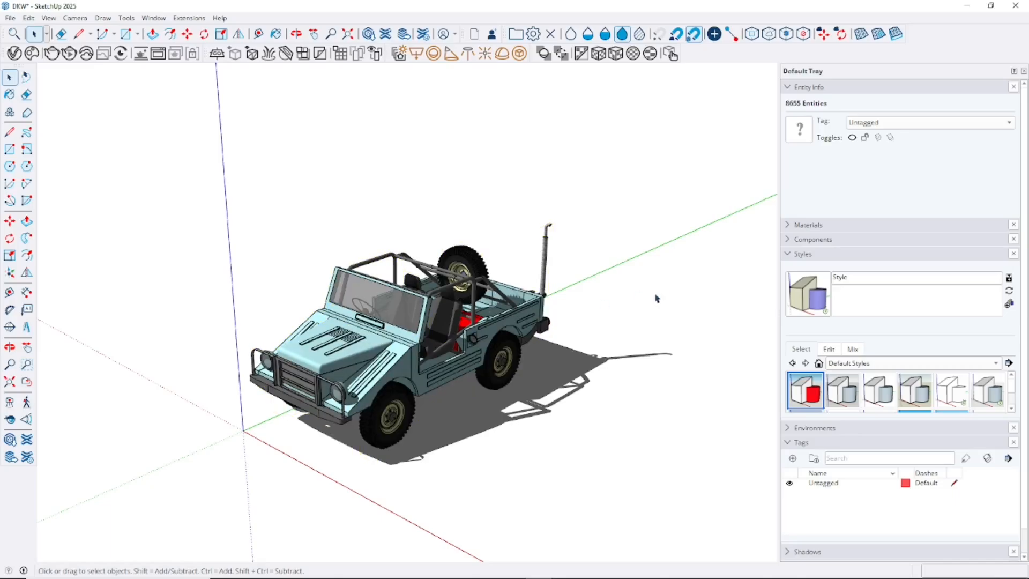
Step: Select all loose Jeep parts and combine them into one new group via Make Group
left_click(499, 367)
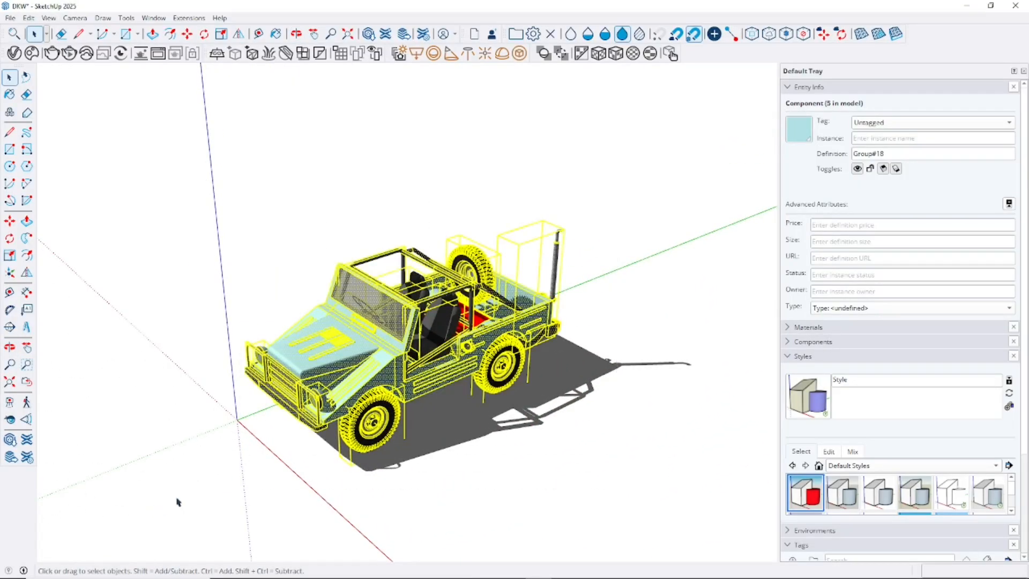
right_click(426, 275)
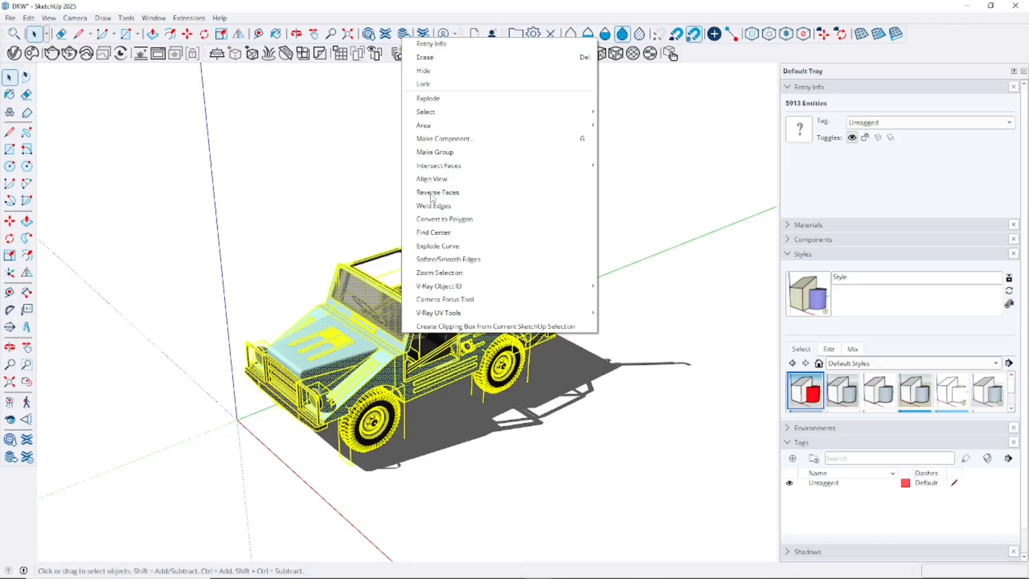
left_click(434, 151)
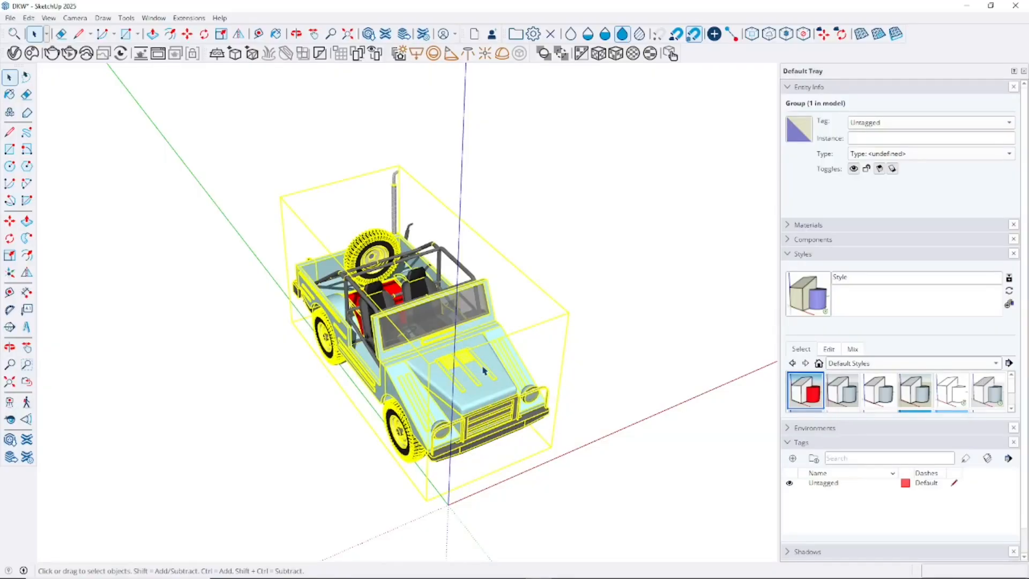
Step: Explode the regrouped Jeep so its parts, including the headlight group, are separate again
right_click(483, 371)
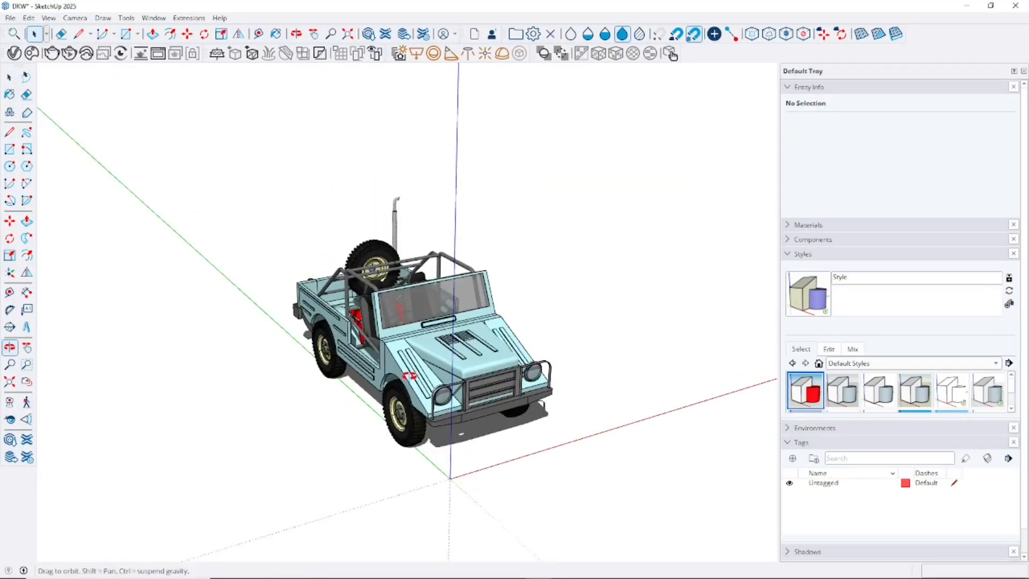
left_click(460, 374)
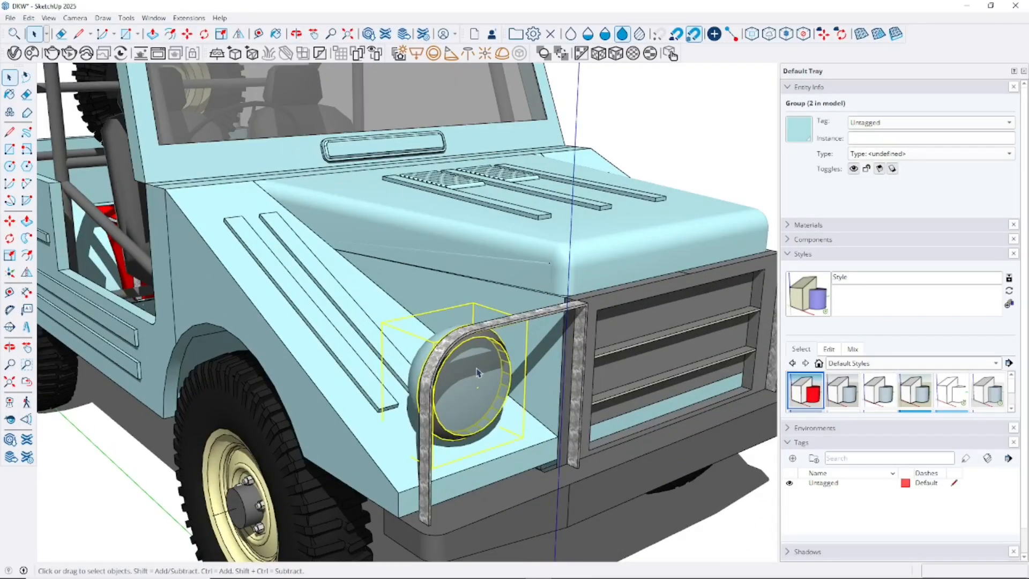
Step: Explode the front headlight group, leaving its faces as loose surfaces
right_click(477, 372)
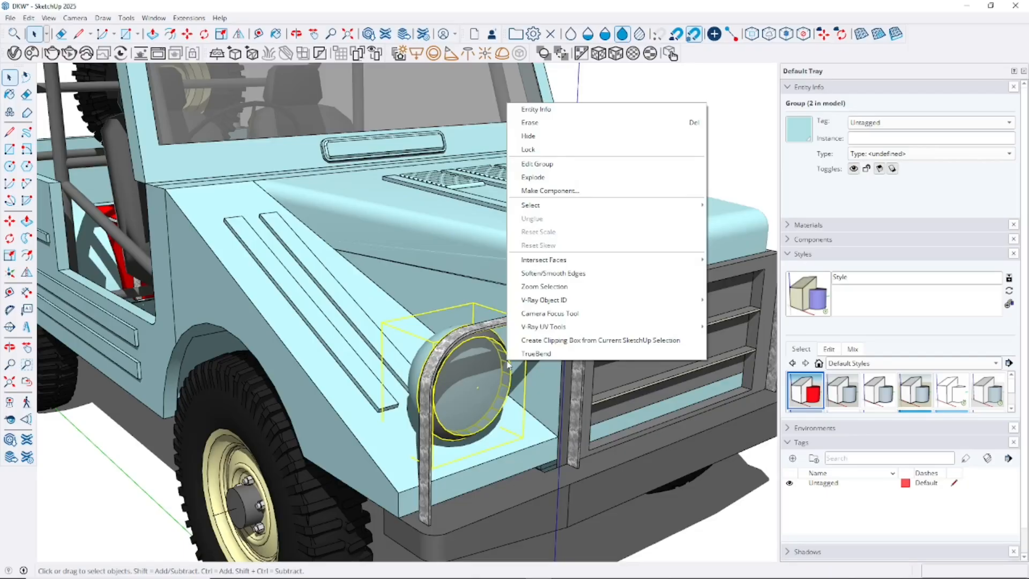
mouse_move(532, 177)
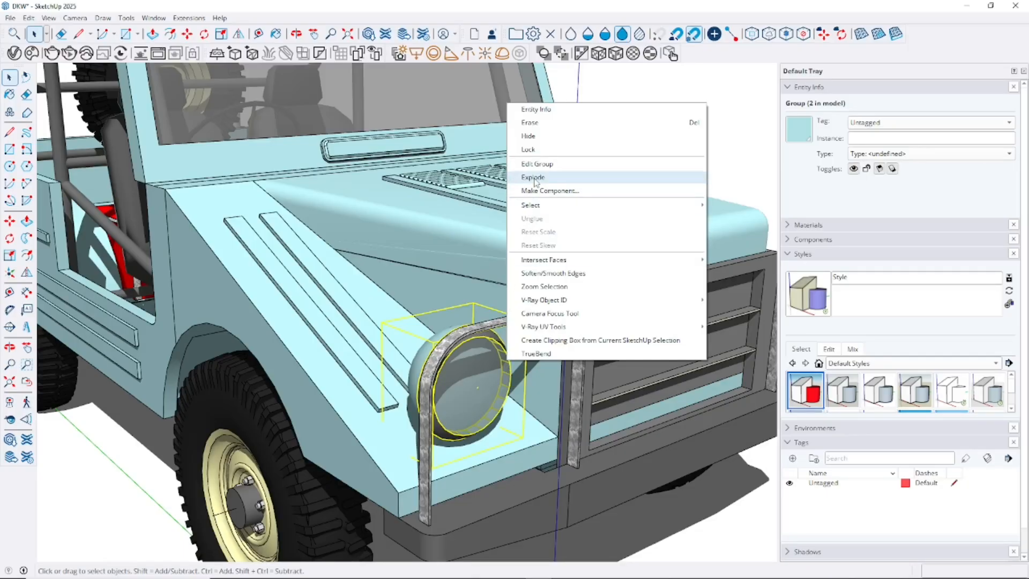
left_click(532, 177)
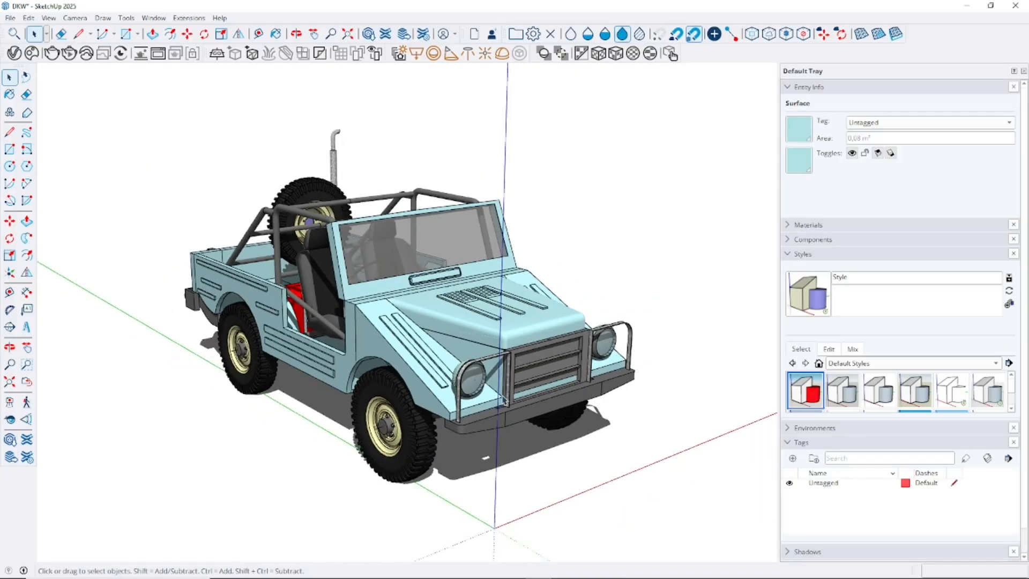
mouse_move(557, 426)
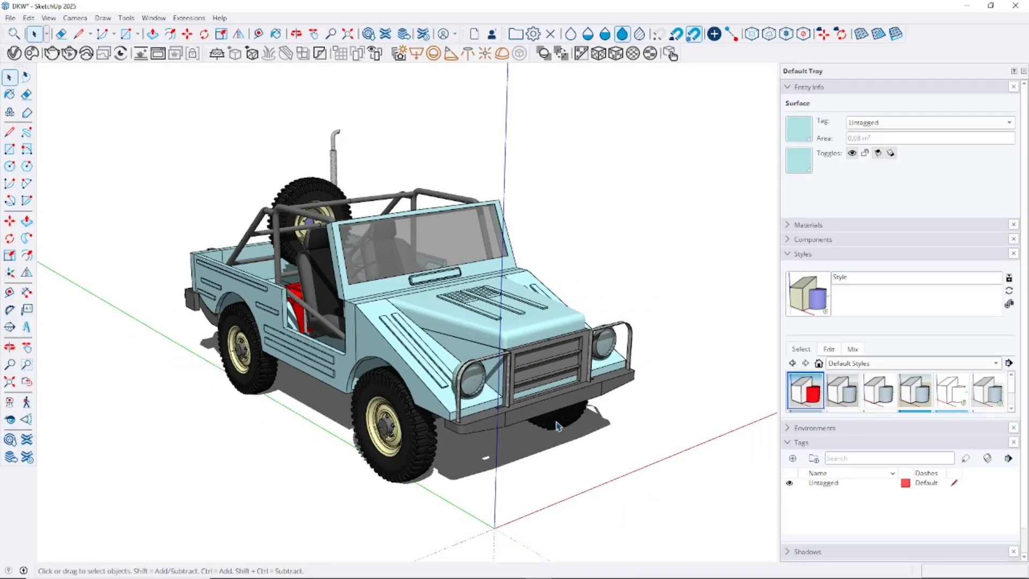